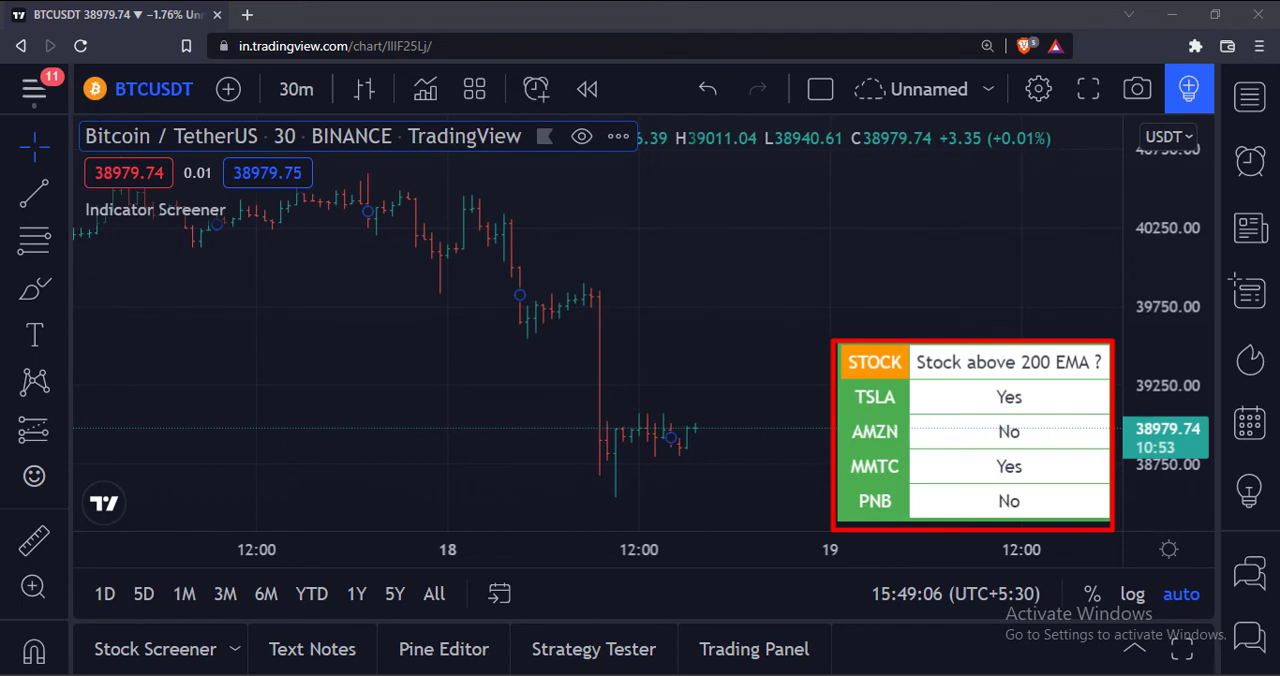
Switch the chart from BTCUSDT to TSLA on the 1D timeframe to show the 200 EMA
{"action": "left_click", "coordinate": [874, 397]}
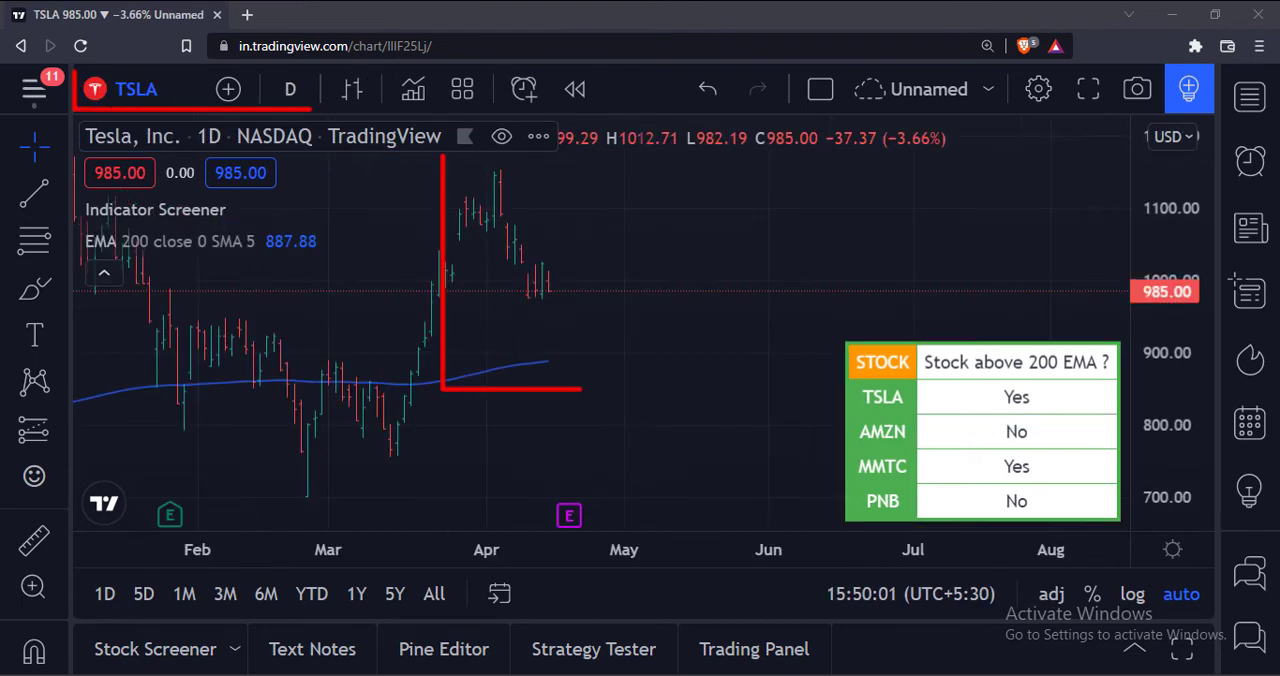